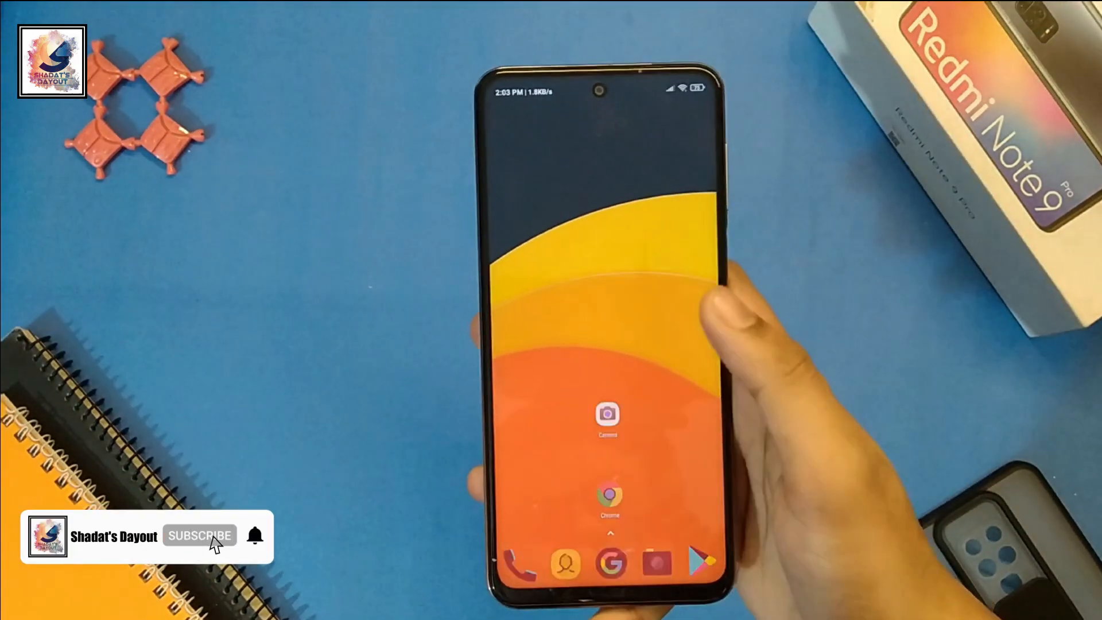
# Launch Google Camera and capture a photo of the orange toy pieces.
pyautogui.click(608, 413)
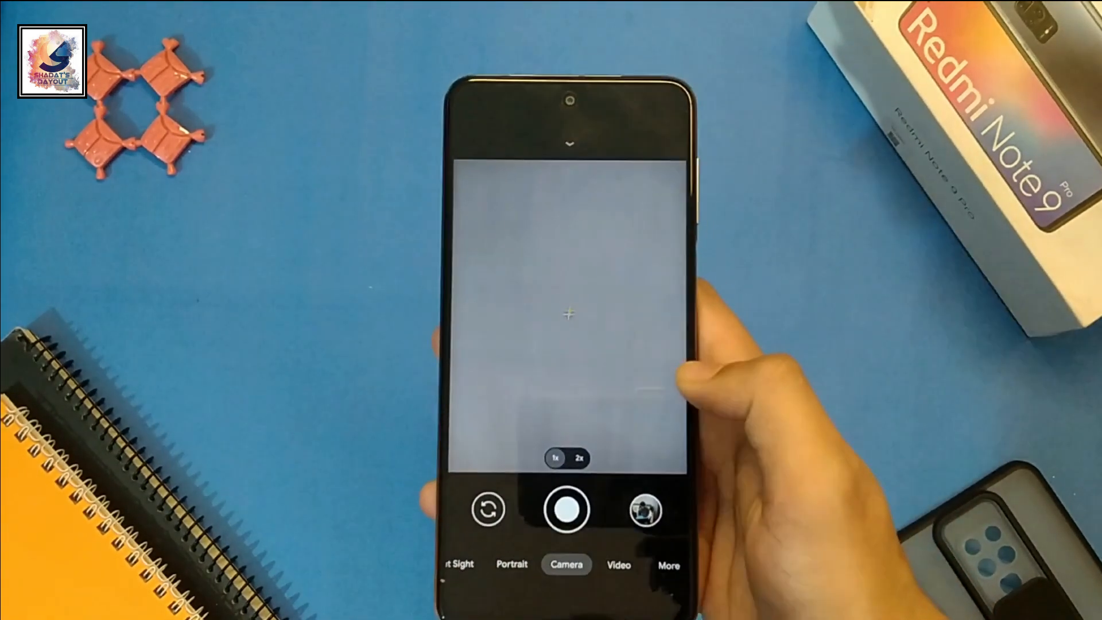
pyautogui.click(567, 508)
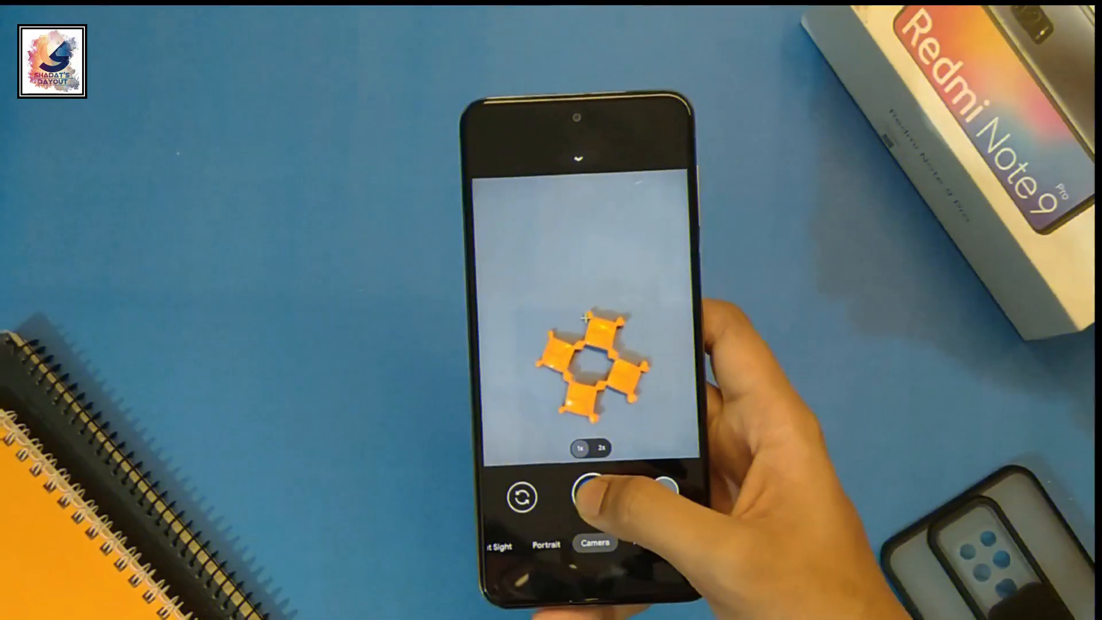
pyautogui.click(595, 510)
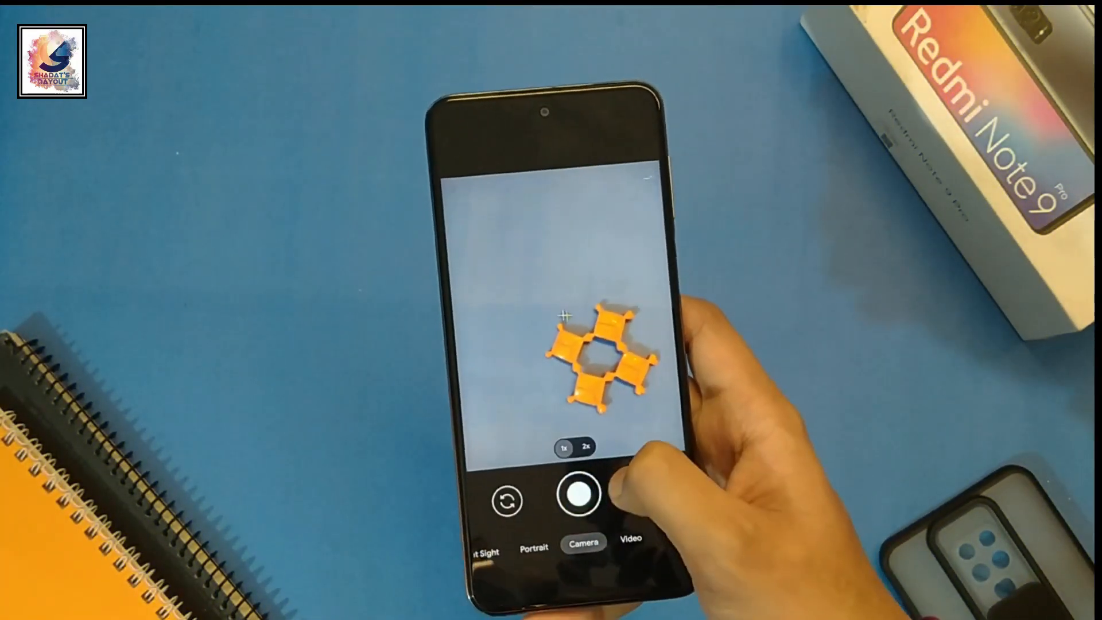
pyautogui.click(580, 498)
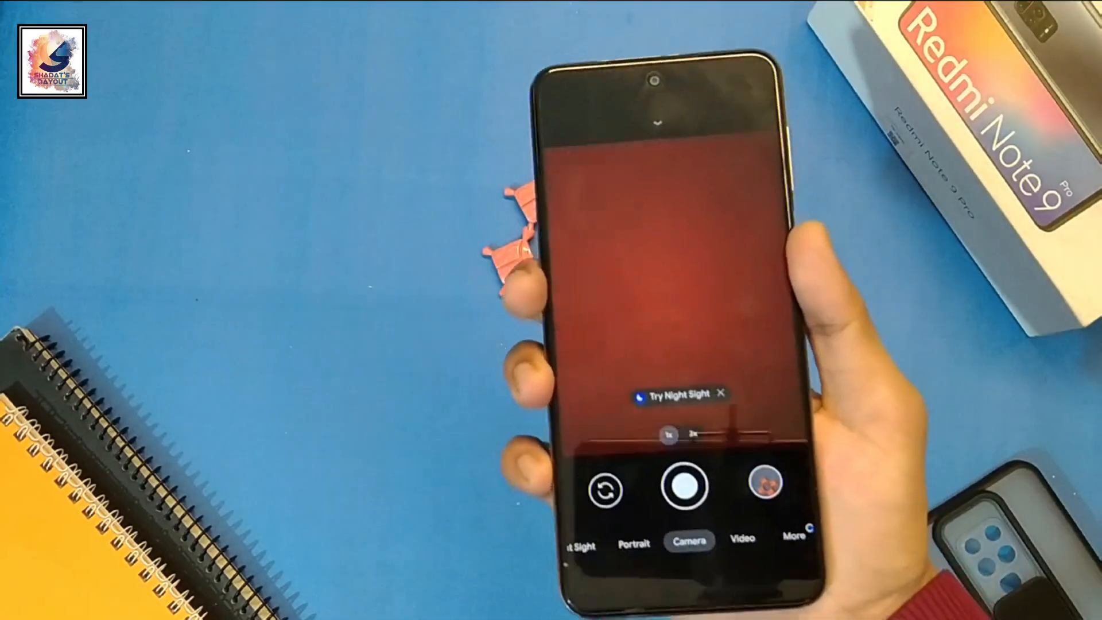
# Switch Google Camera from photo mode to video mode.
pyautogui.click(742, 539)
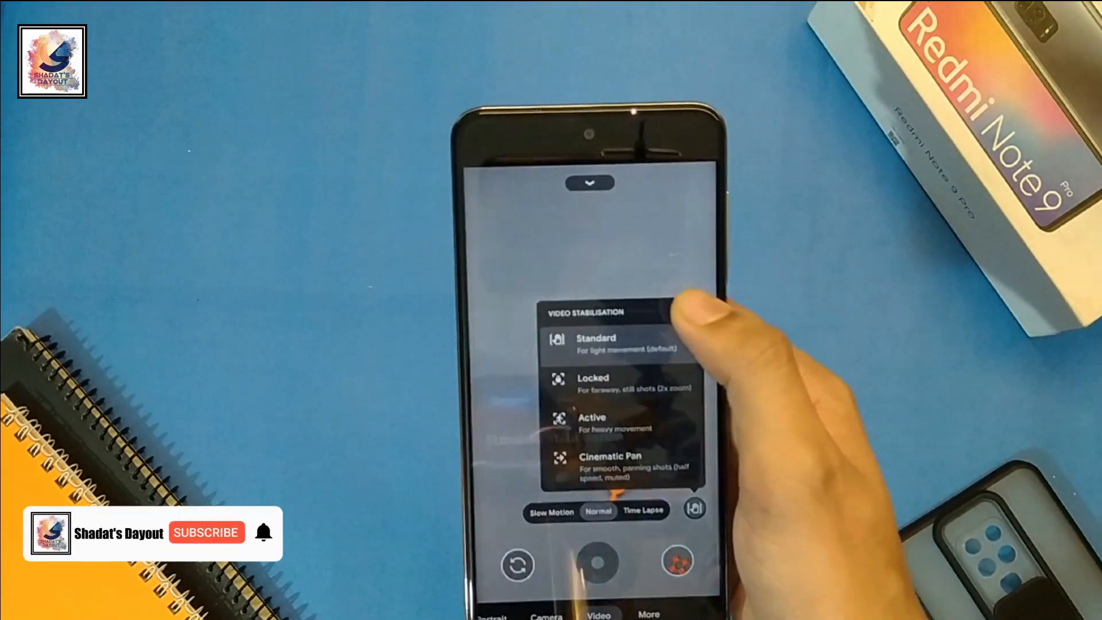
# Read the Standard, Locked and Active stabilisation explanations, then close them.
pyautogui.click(596, 343)
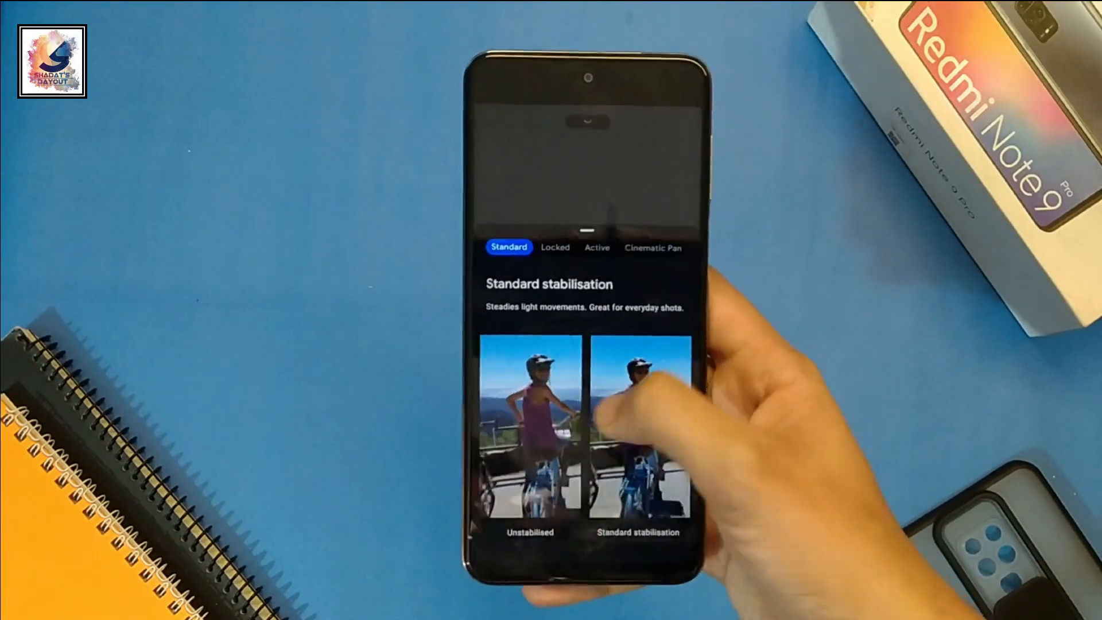
pyautogui.click(555, 247)
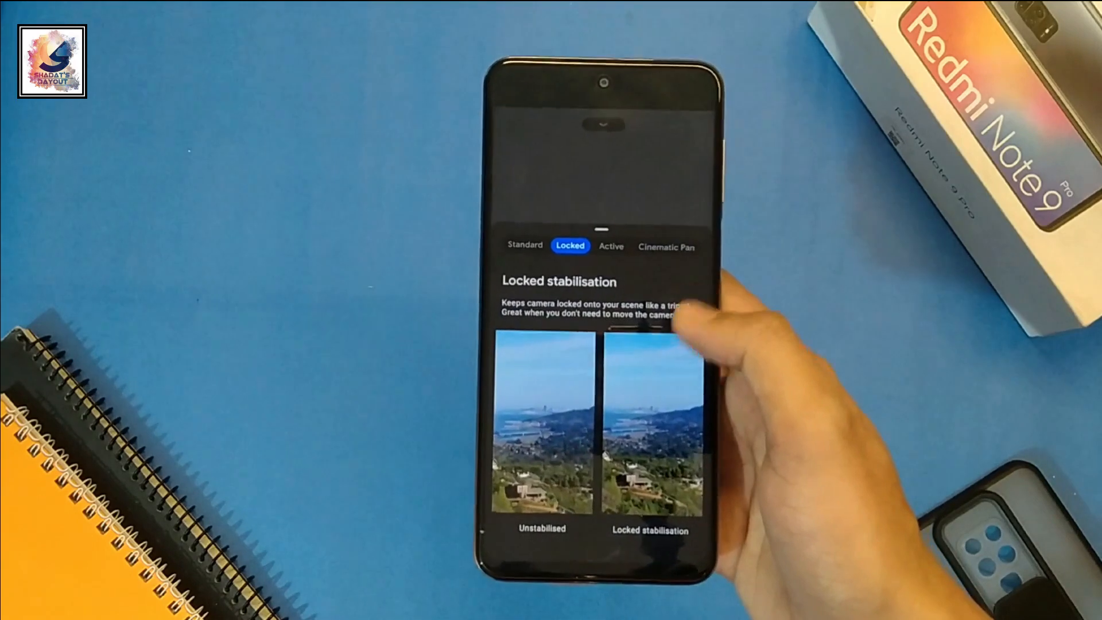
pyautogui.click(620, 235)
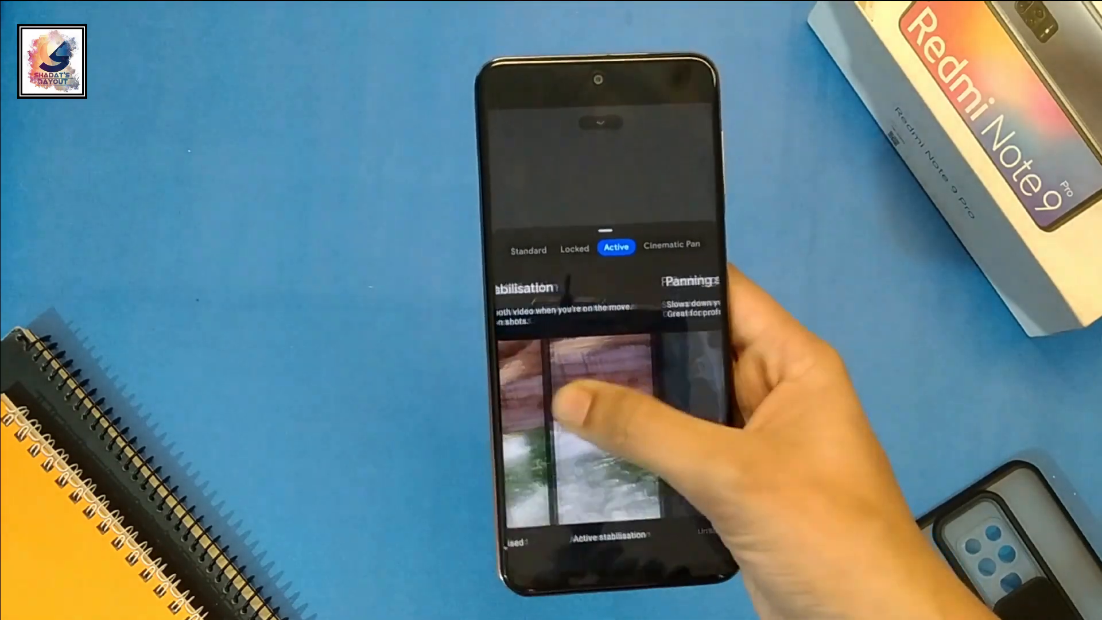
pyautogui.click(662, 252)
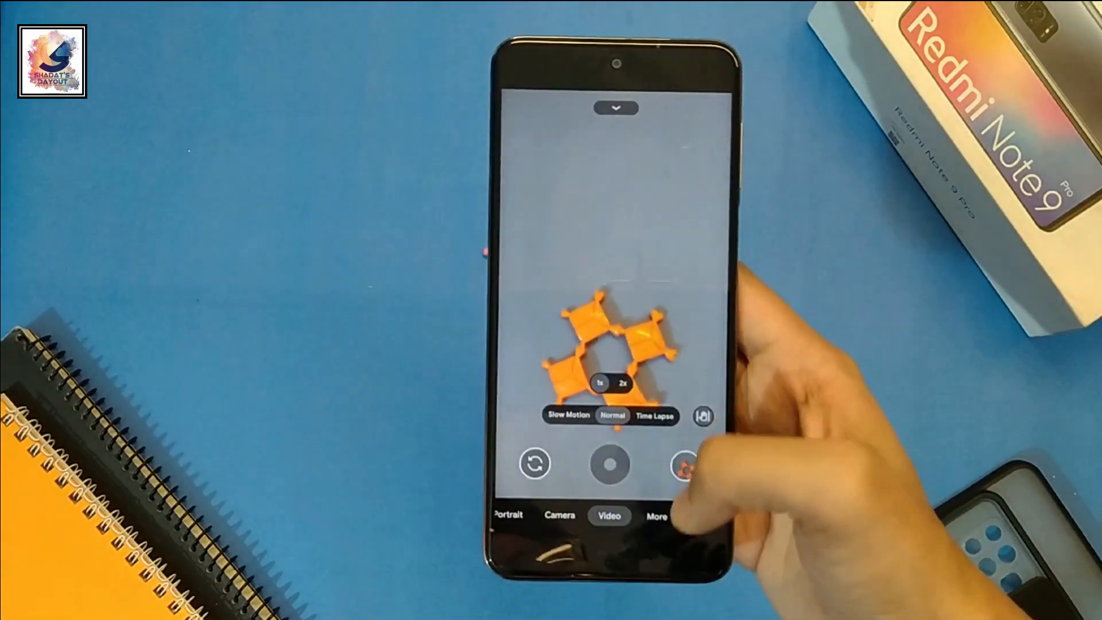
# Download MGC_8.1.101_A9_PV0f.apk again from the GCam Hub page.
pyautogui.click(657, 516)
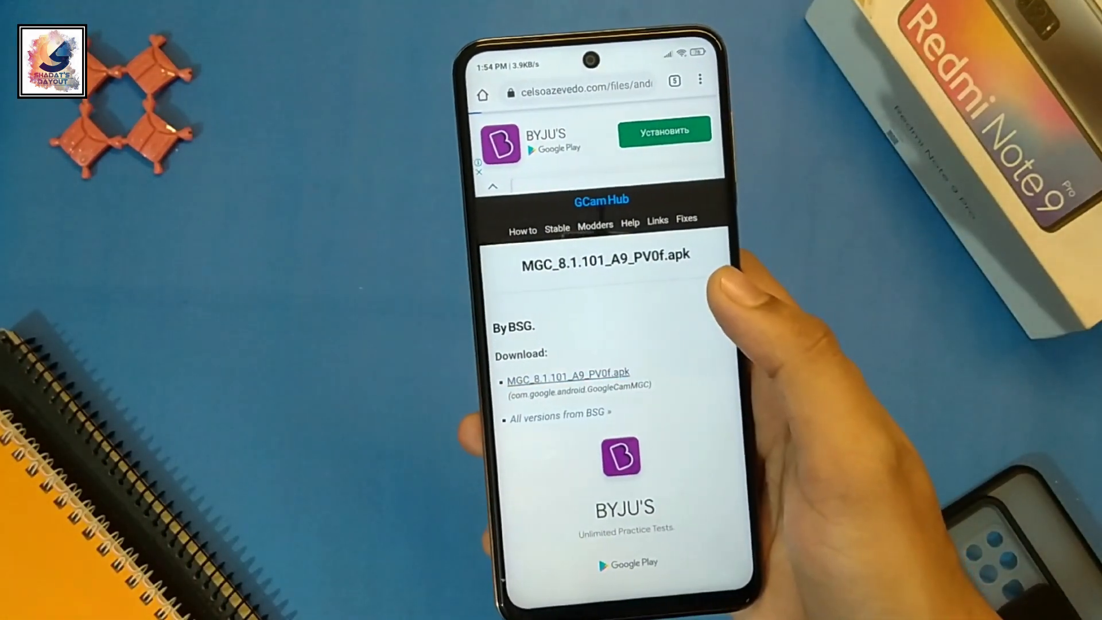
pyautogui.click(568, 372)
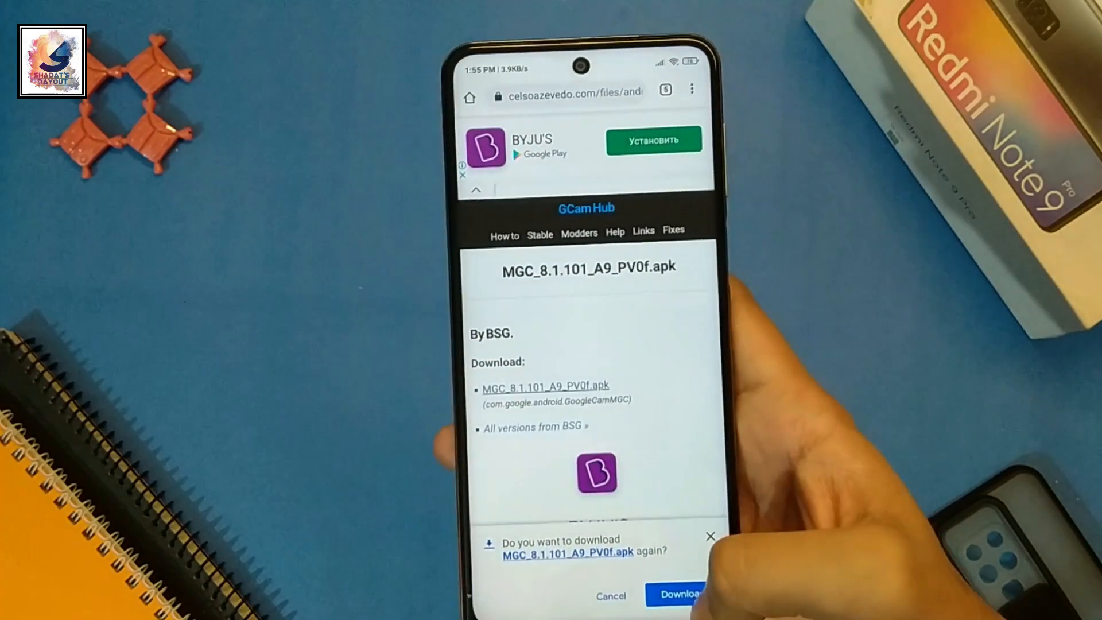
pyautogui.click(679, 595)
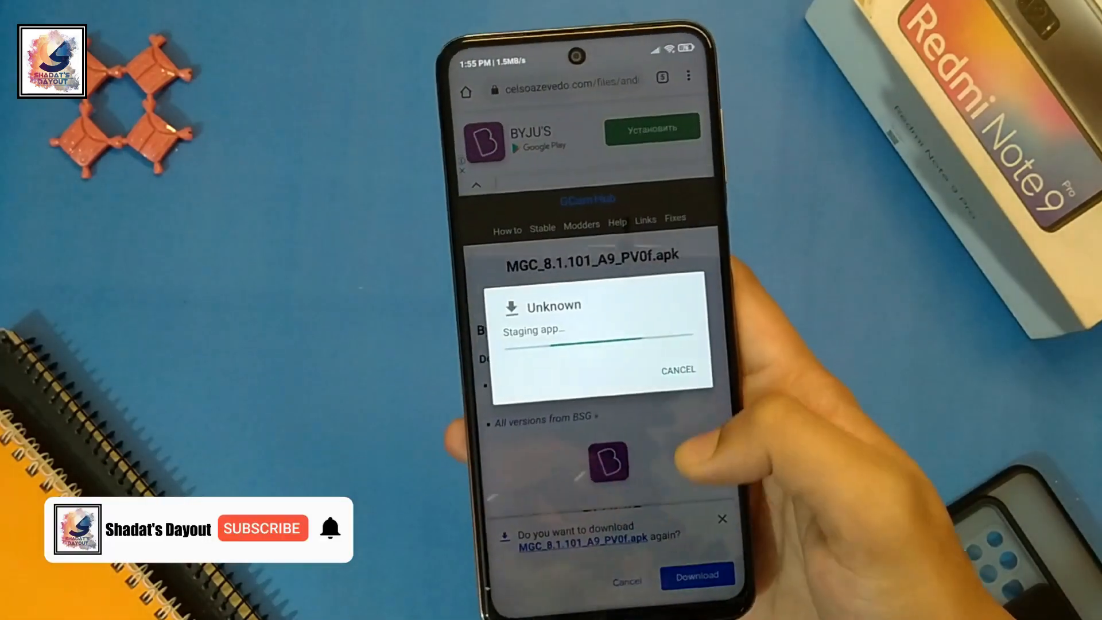